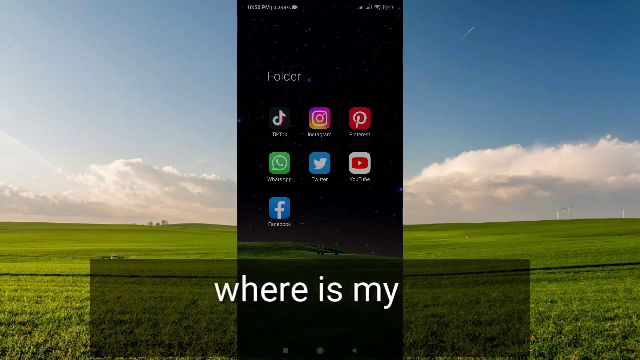
Launch the YouTube app from the home screen
click(356, 166)
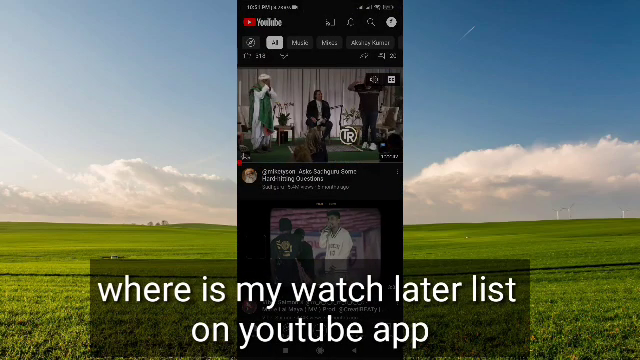
Browse down the Home feed toward a video to save
scroll(down, 3)
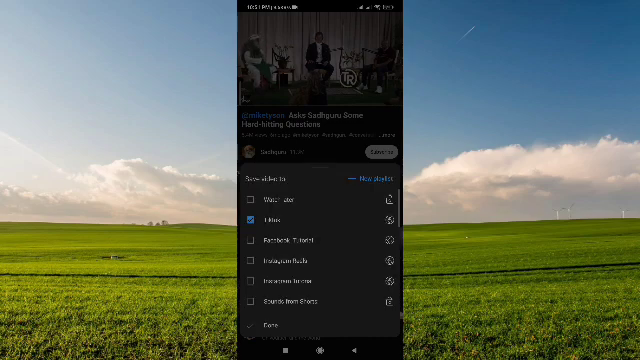
click(256, 200)
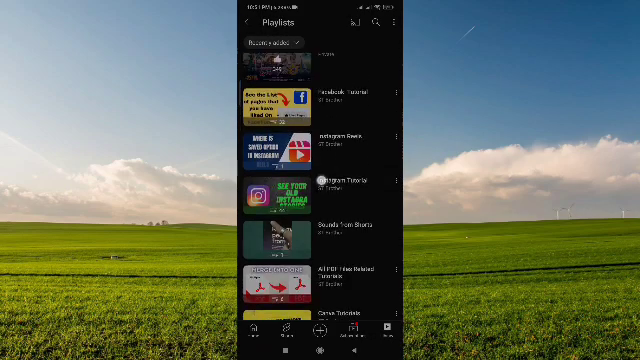
Scroll the Playlists page to locate the Watch later list
scroll(down, 3)
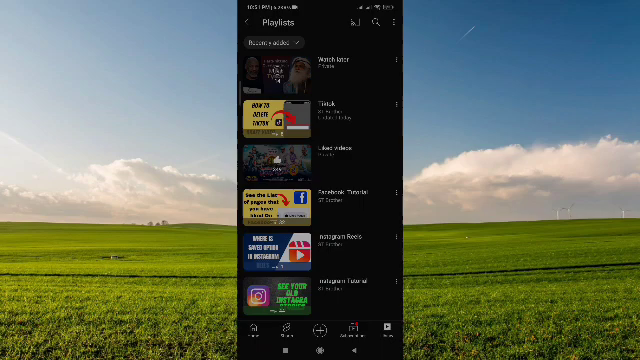